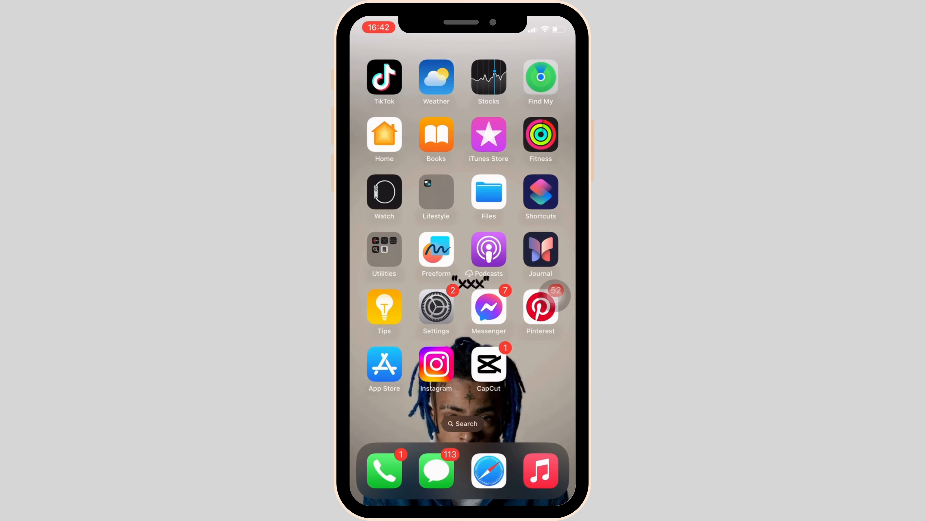
Launch the Settings app from the Home Screen.
click(437, 306)
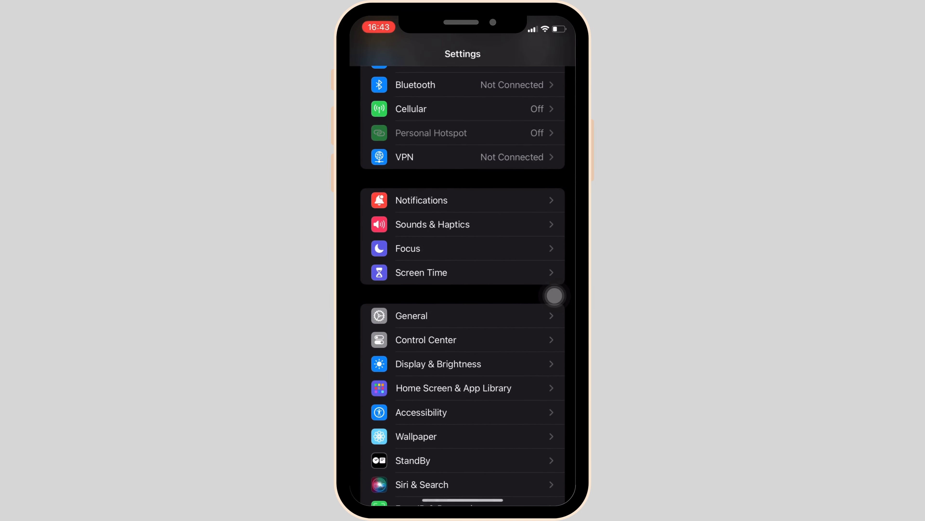
Search 'bac' and jump to the Background App Refresh setting under General.
text(bac)
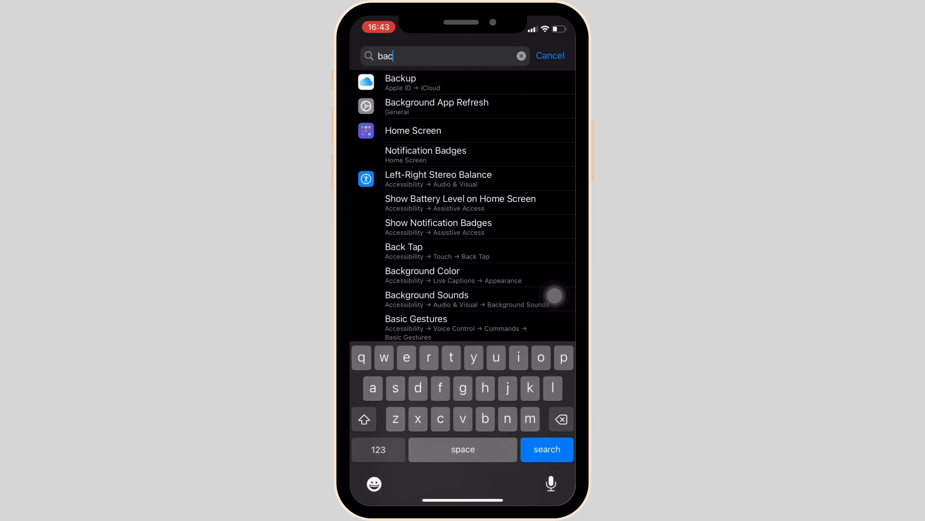
click(437, 106)
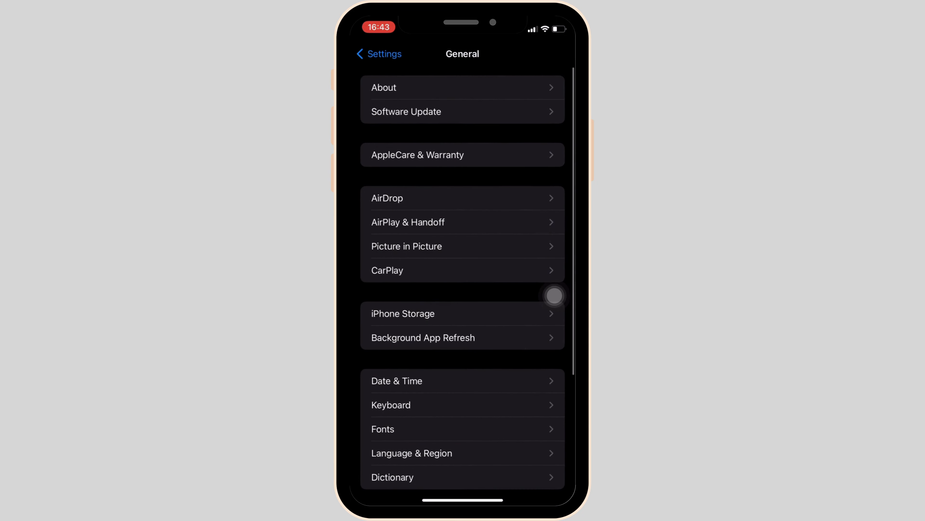
Switch Location Services off in Privacy & Security and confirm Turn Off.
click(378, 54)
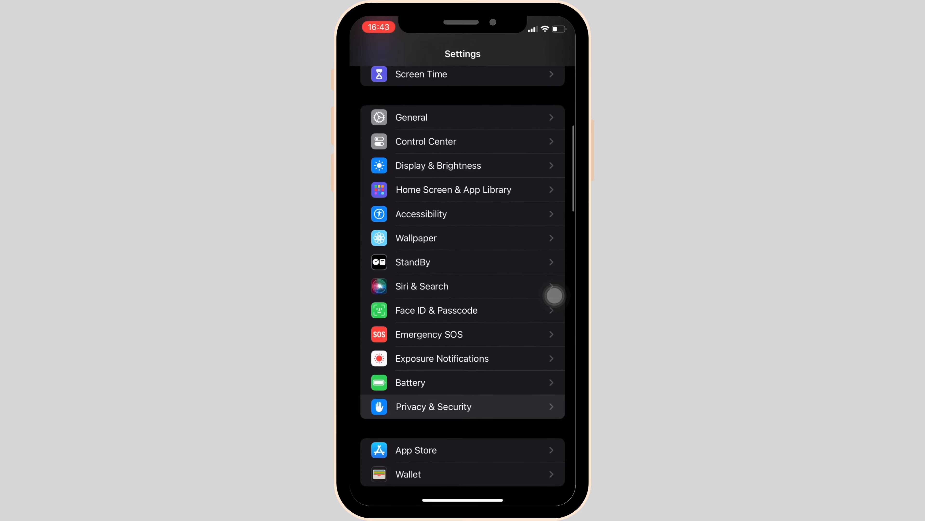
click(433, 406)
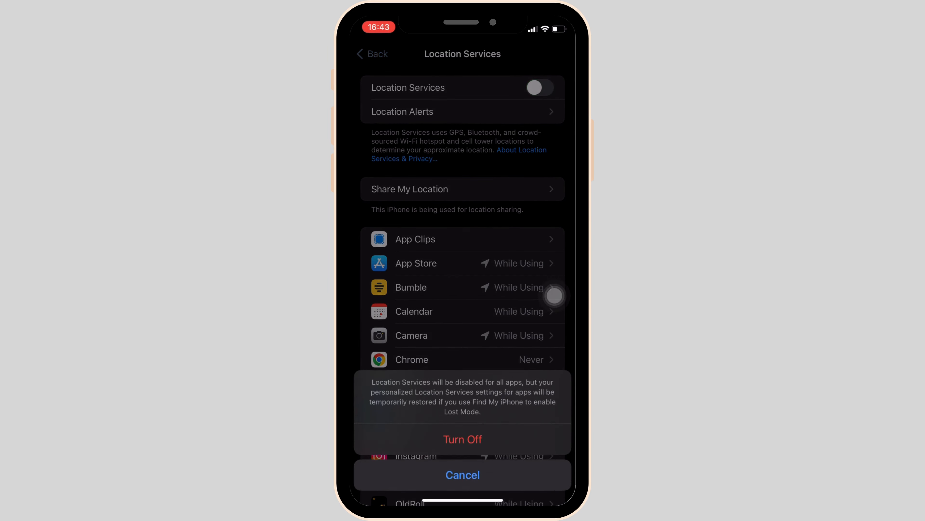
click(462, 439)
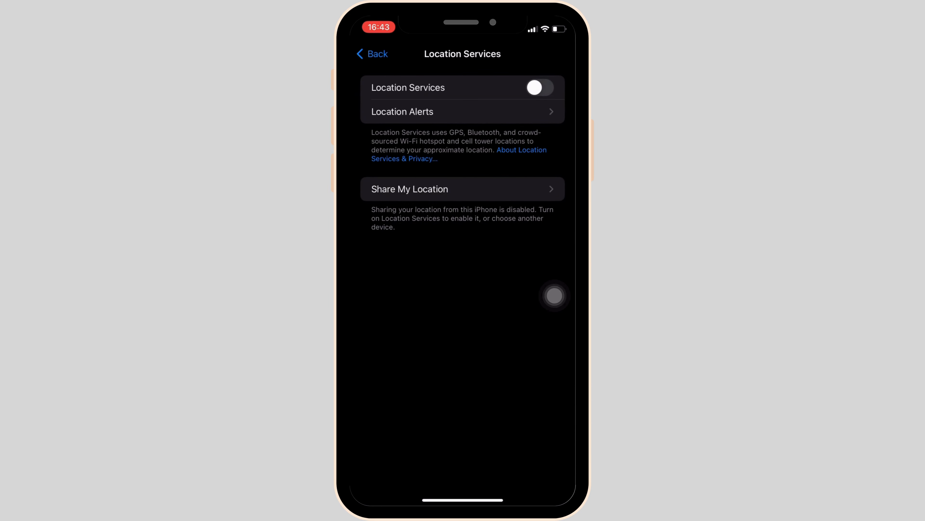
click(371, 53)
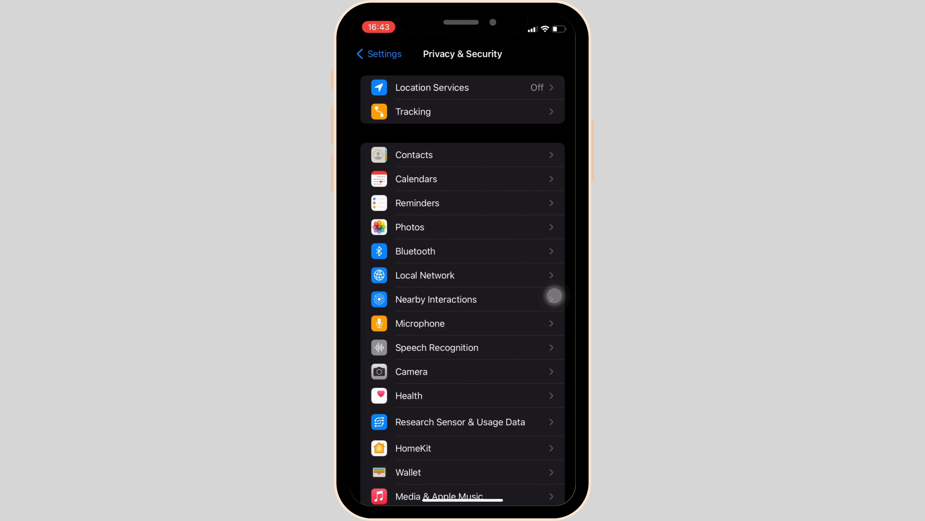
Review each app's notification style on the Notifications page, then return to the main list.
click(378, 53)
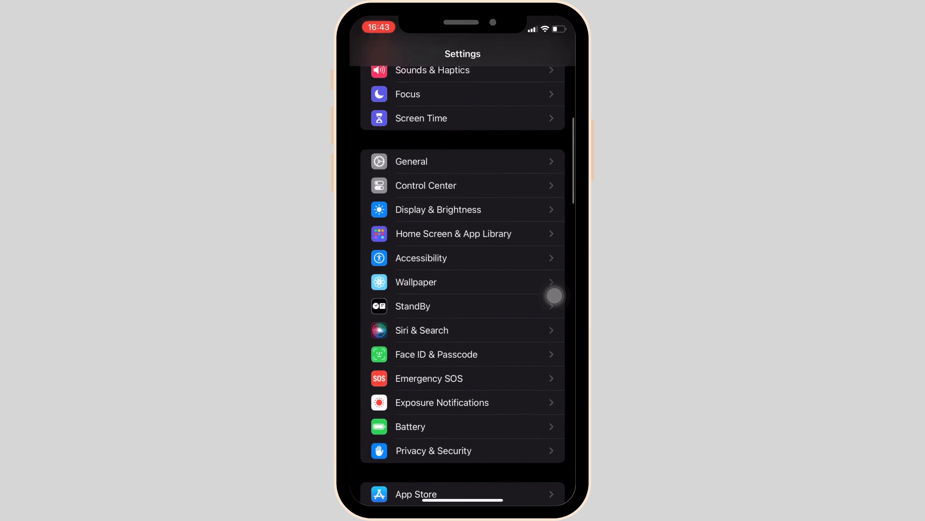
scroll(down, 3)
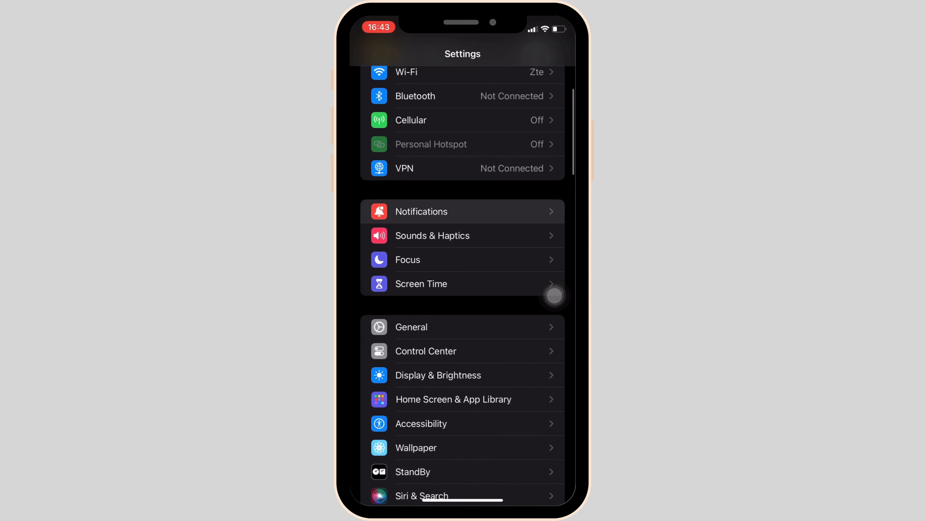
click(421, 211)
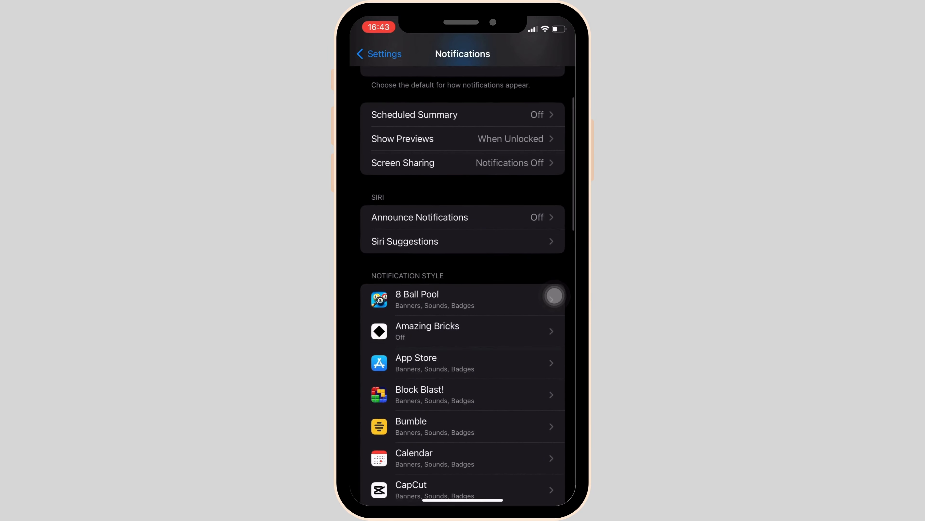
scroll(down, 3)
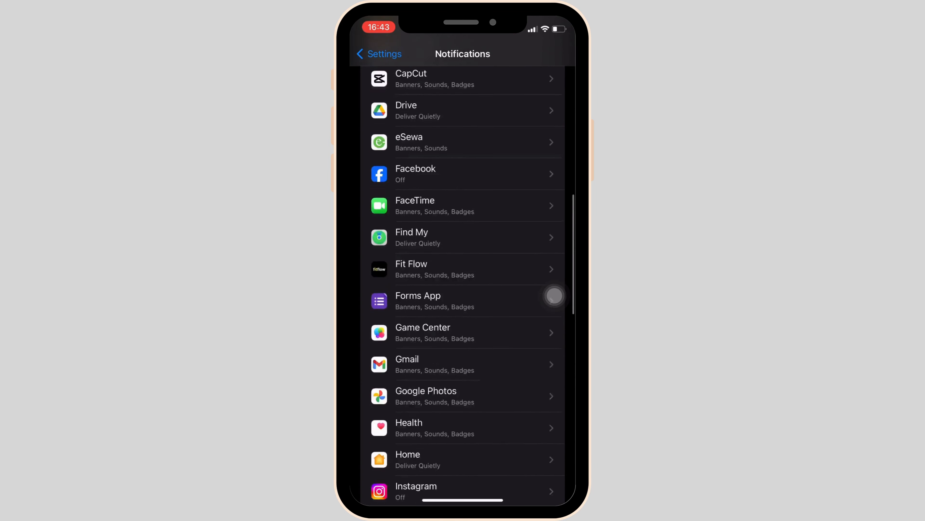
click(378, 53)
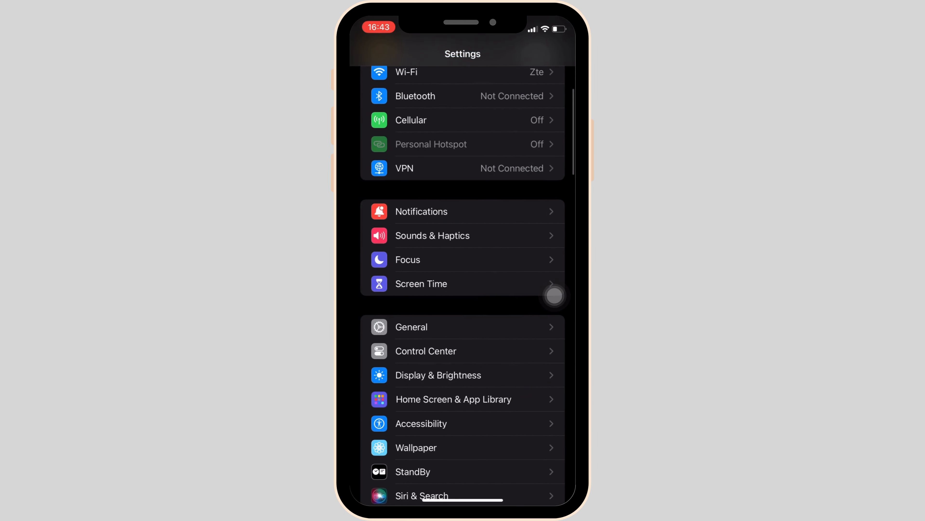